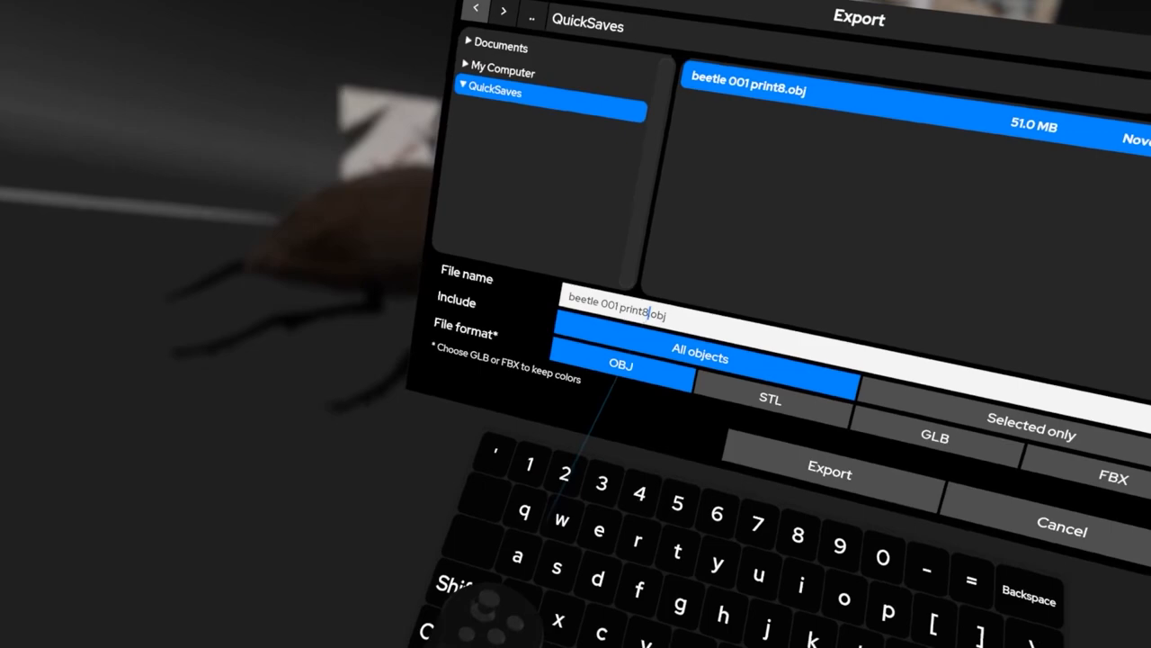
# Step: Export the sculpture to QuickSaves as OBJ named 'beetle 001 print9'
pyautogui.write('9')
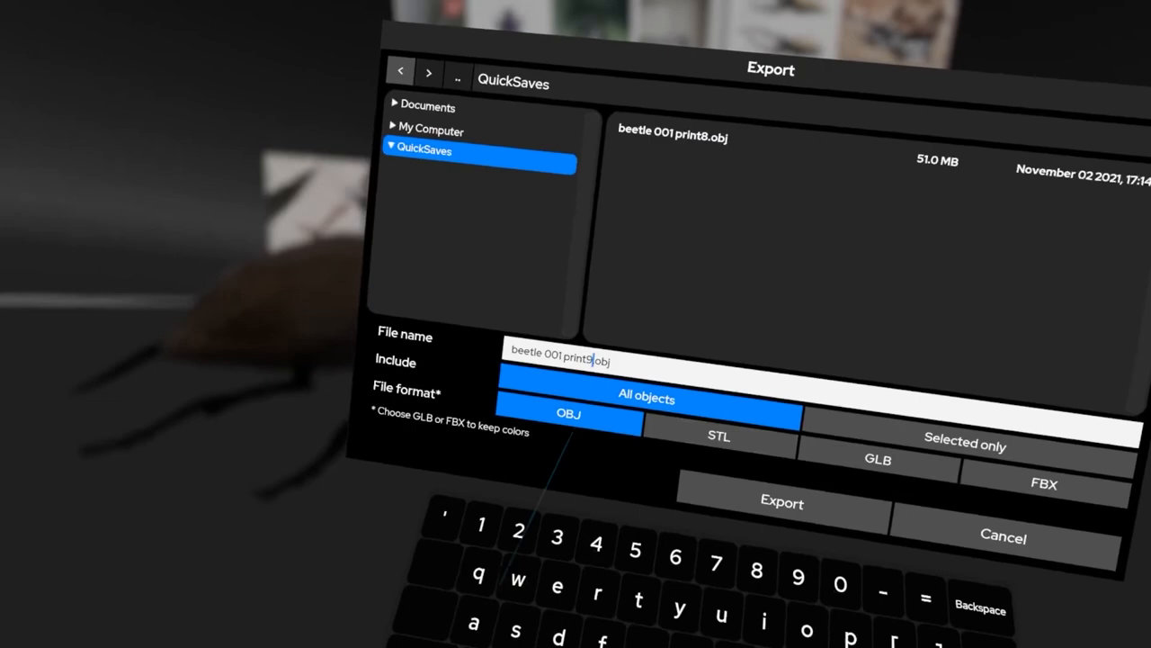
pyautogui.click(781, 502)
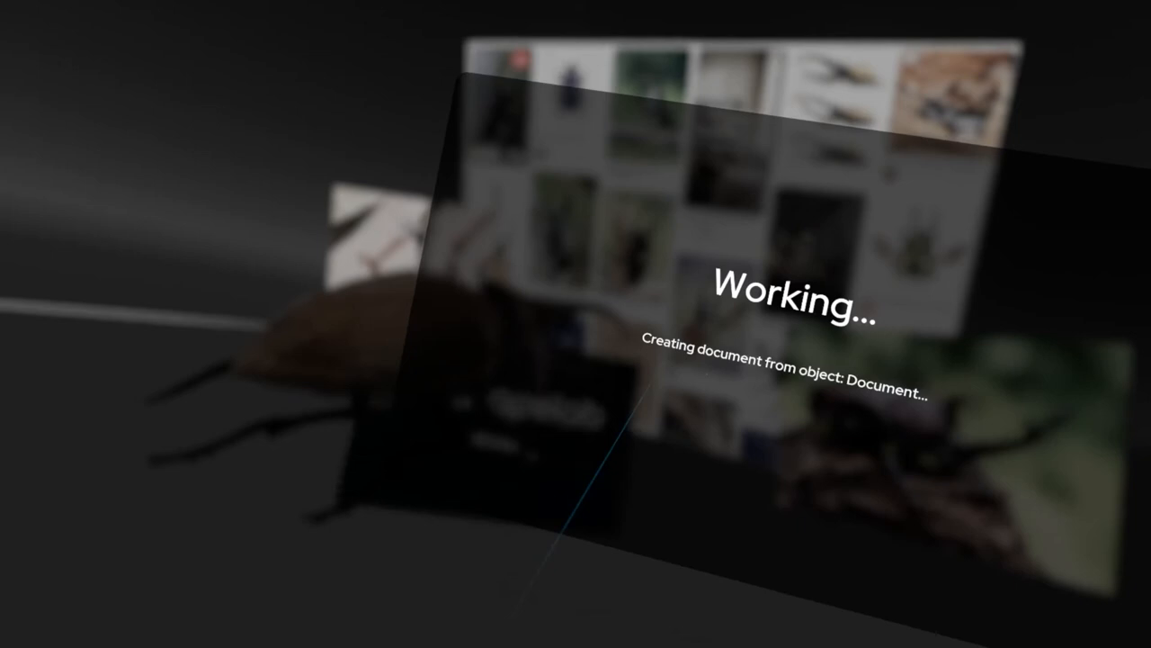